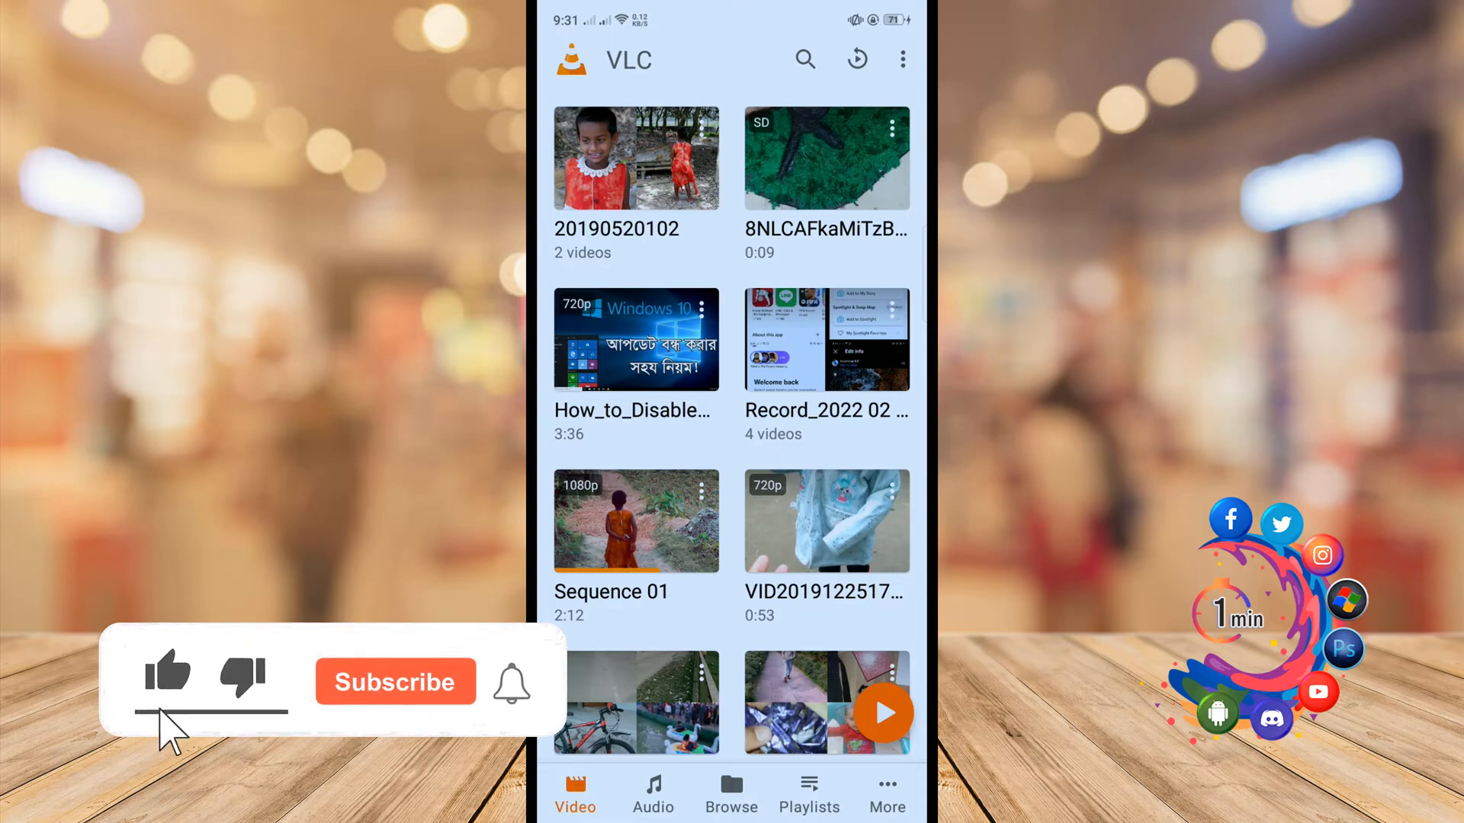
Switch from the video library to the More page with settings, streams and history
click(393, 682)
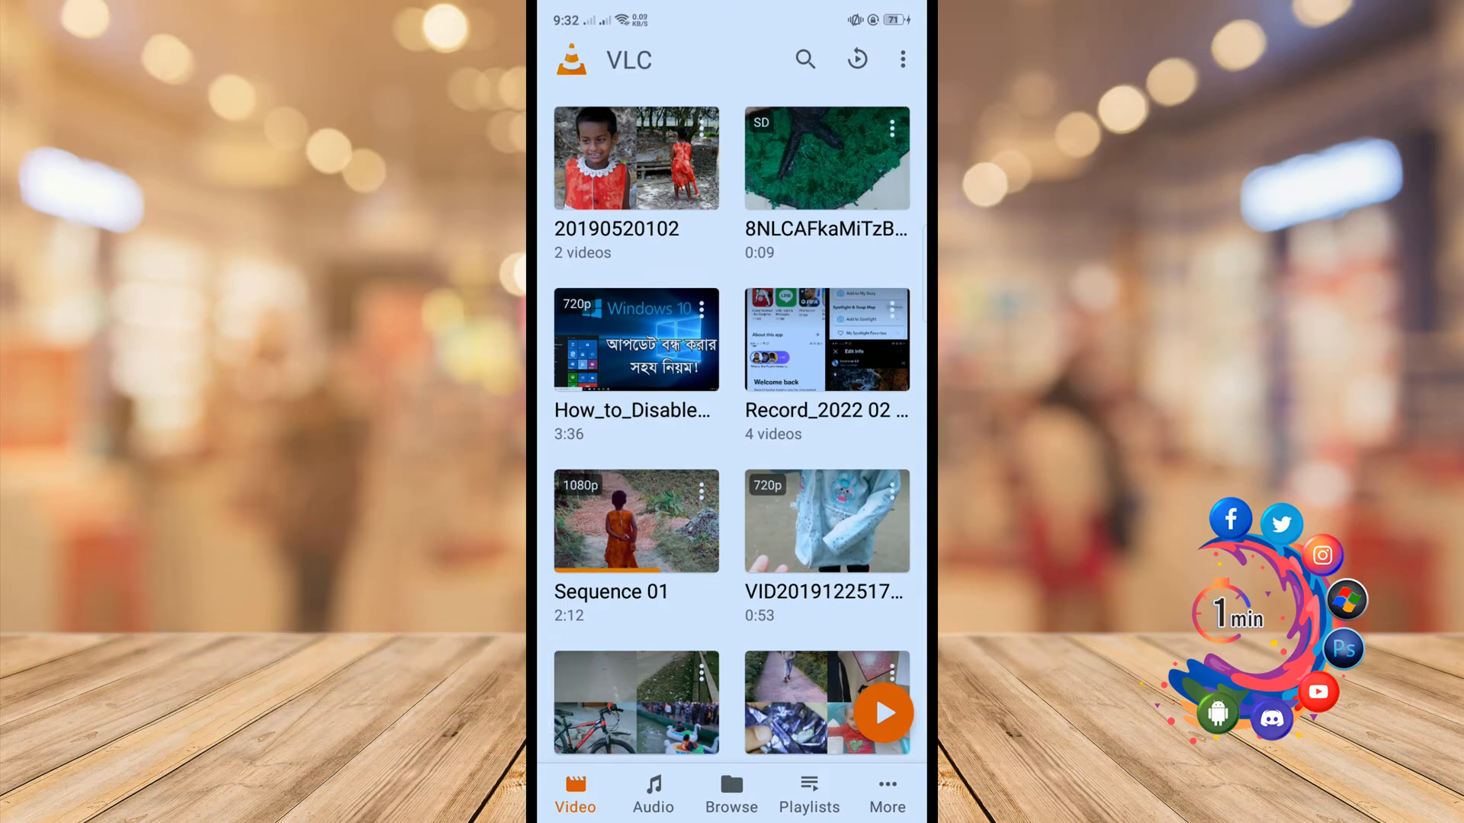
click(885, 795)
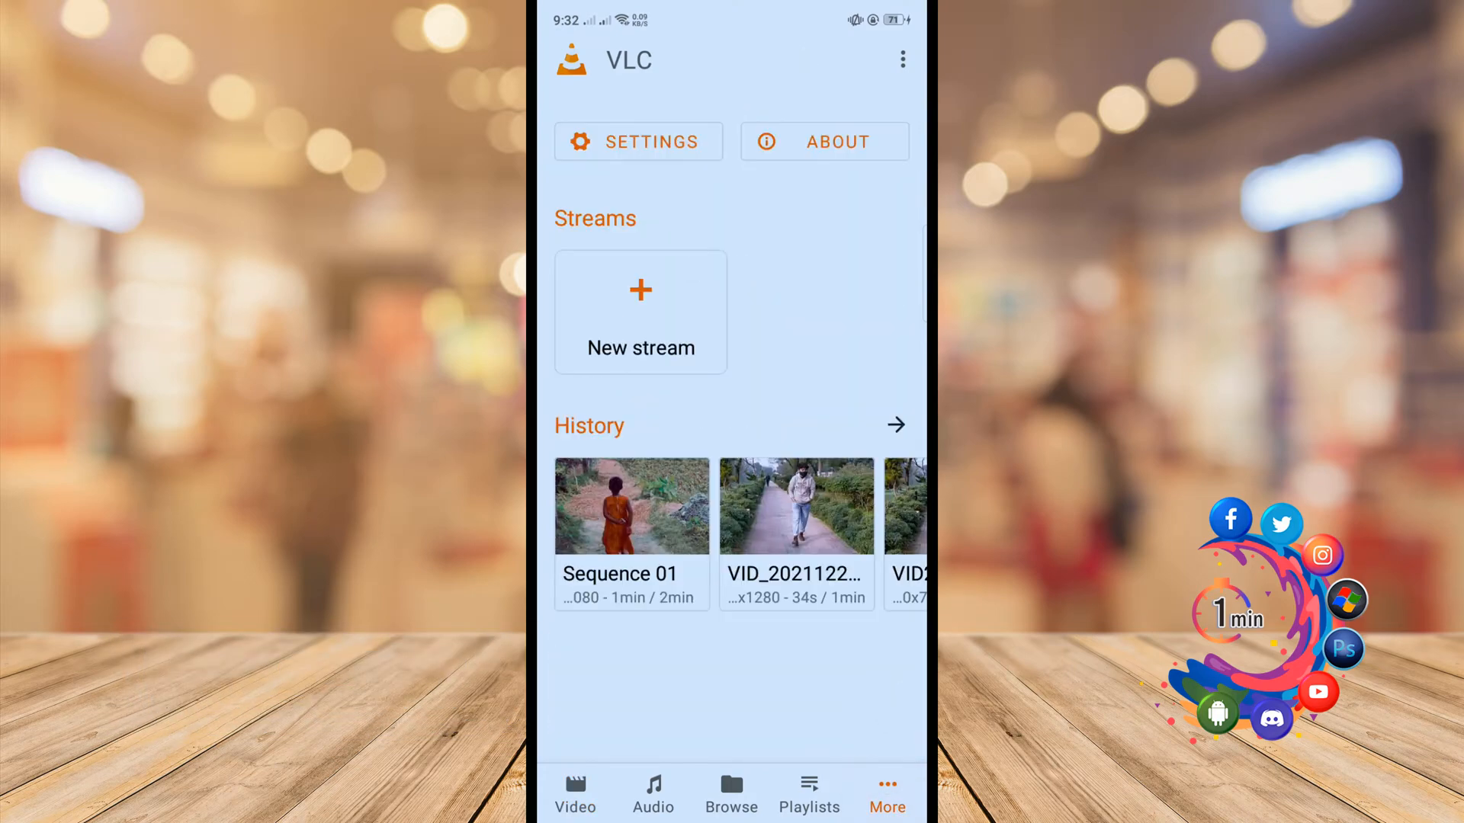
Go into Settings and reach the Subtitles page under Extra settings
click(639, 142)
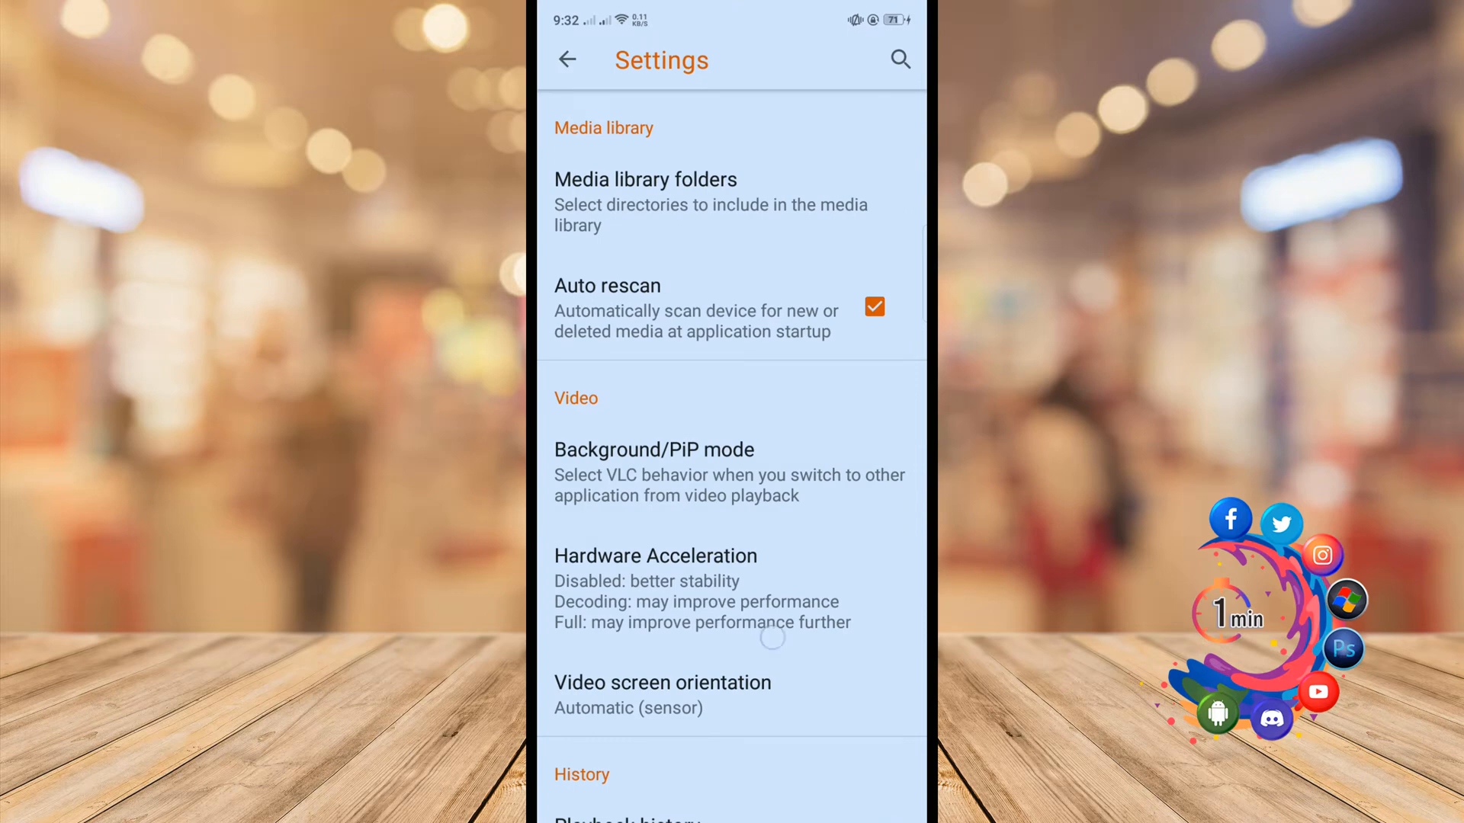
scroll(down, 3)
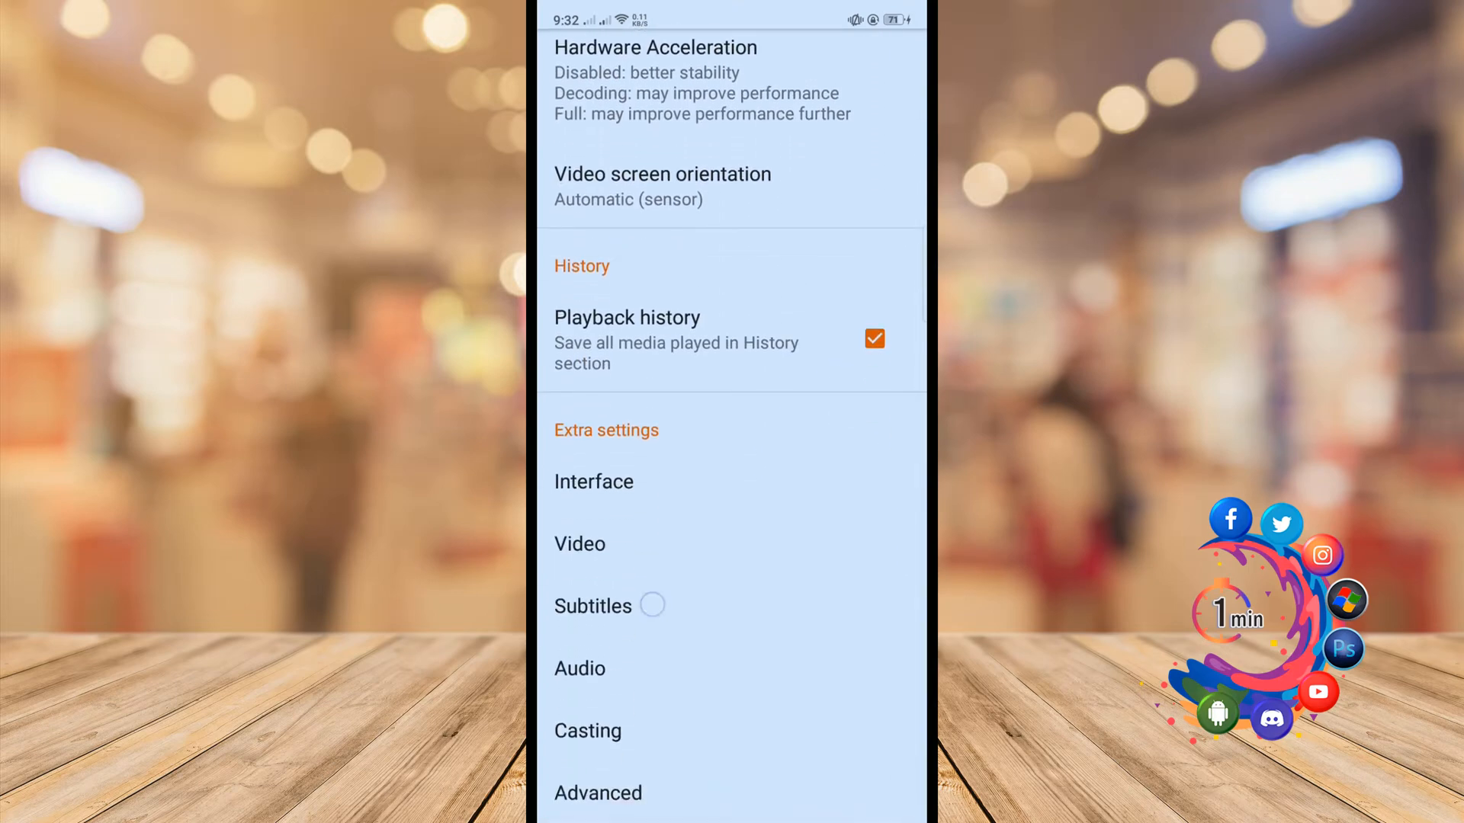
click(594, 605)
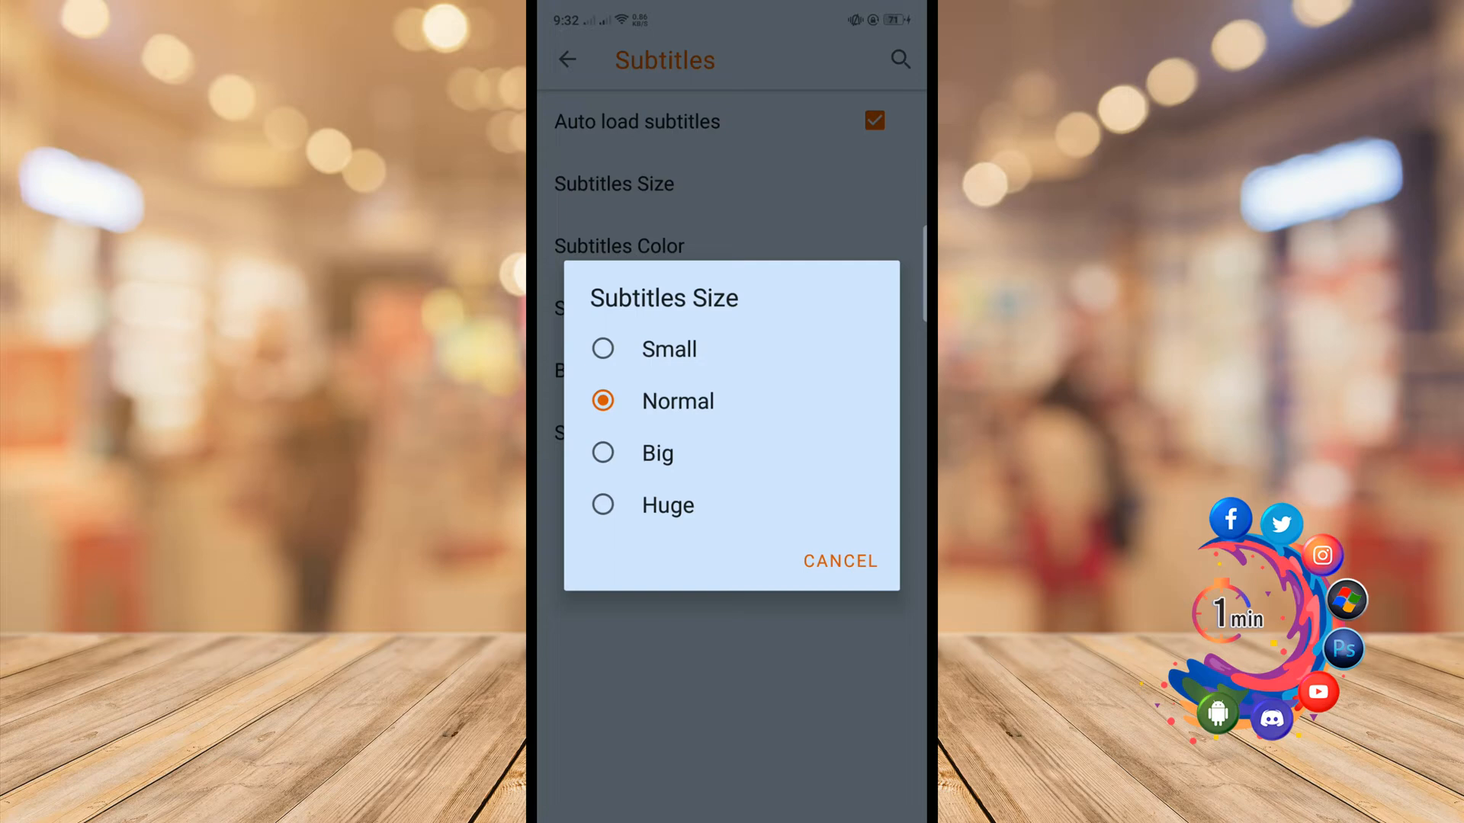
Choose a Subtitles Size option and return to the main Settings list
click(839, 561)
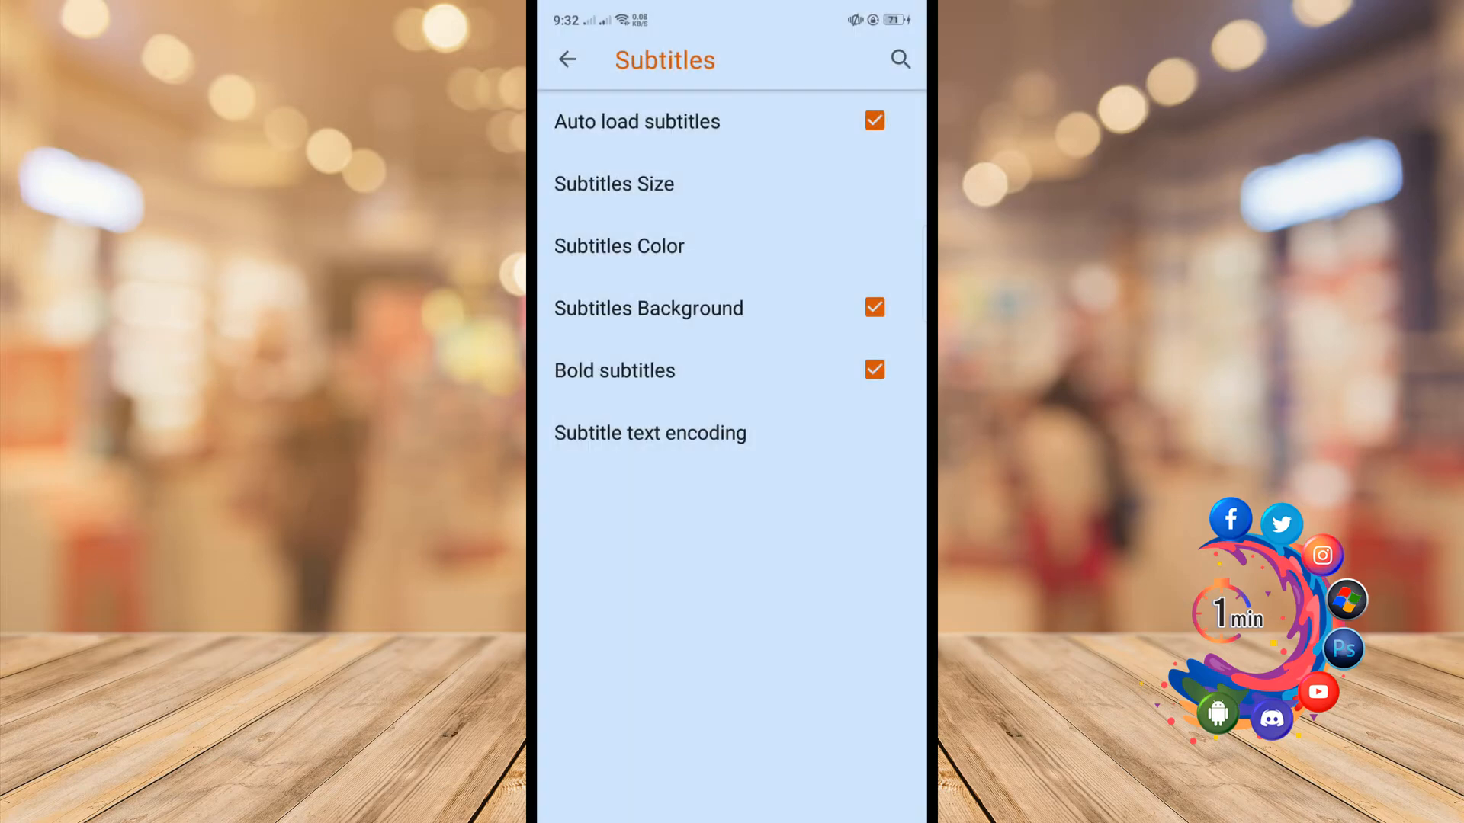
click(619, 246)
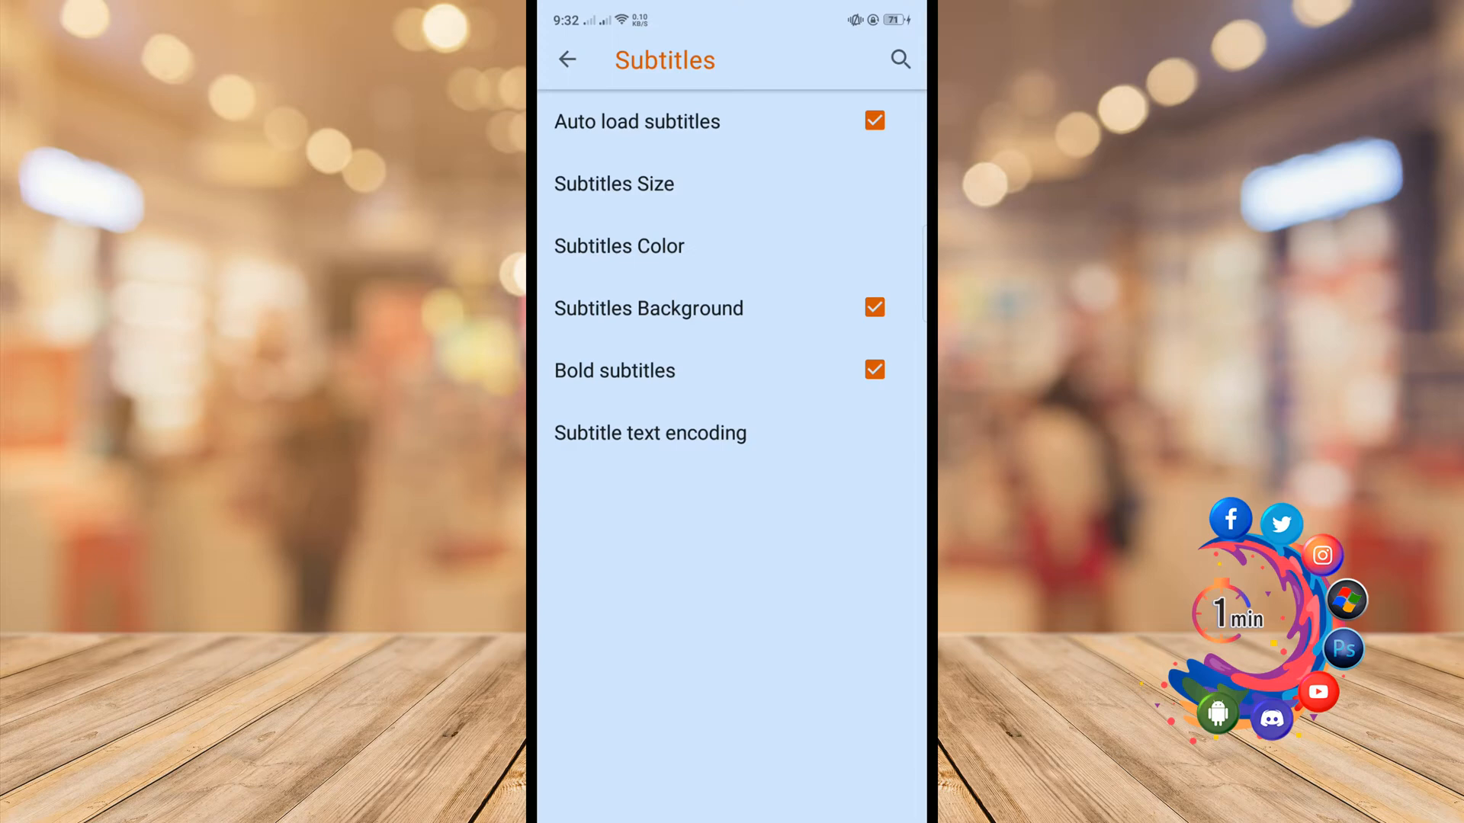
click(567, 59)
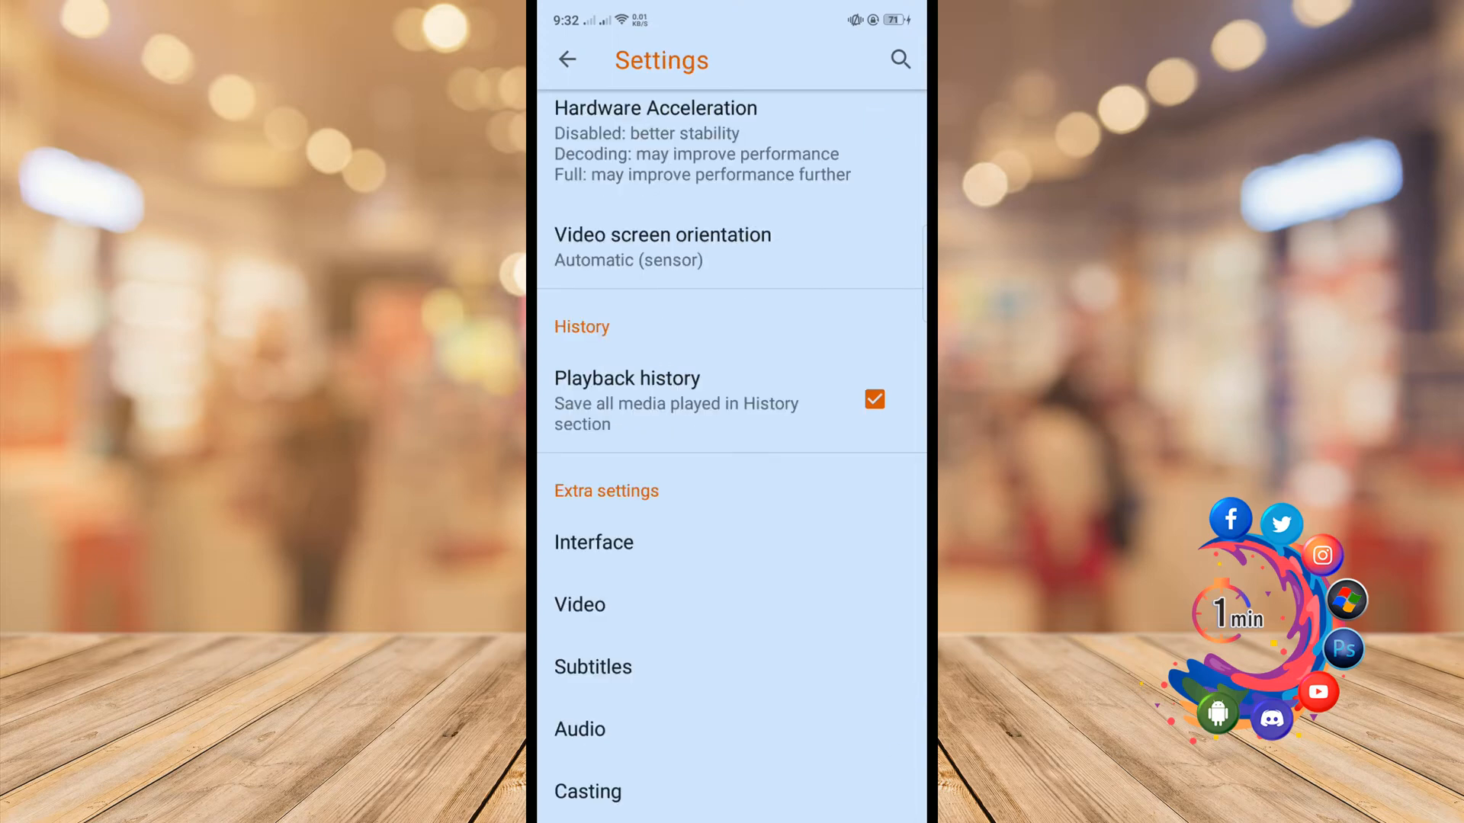
Return to the Video tab and start playing the yt5s com Marshmello video
click(567, 59)
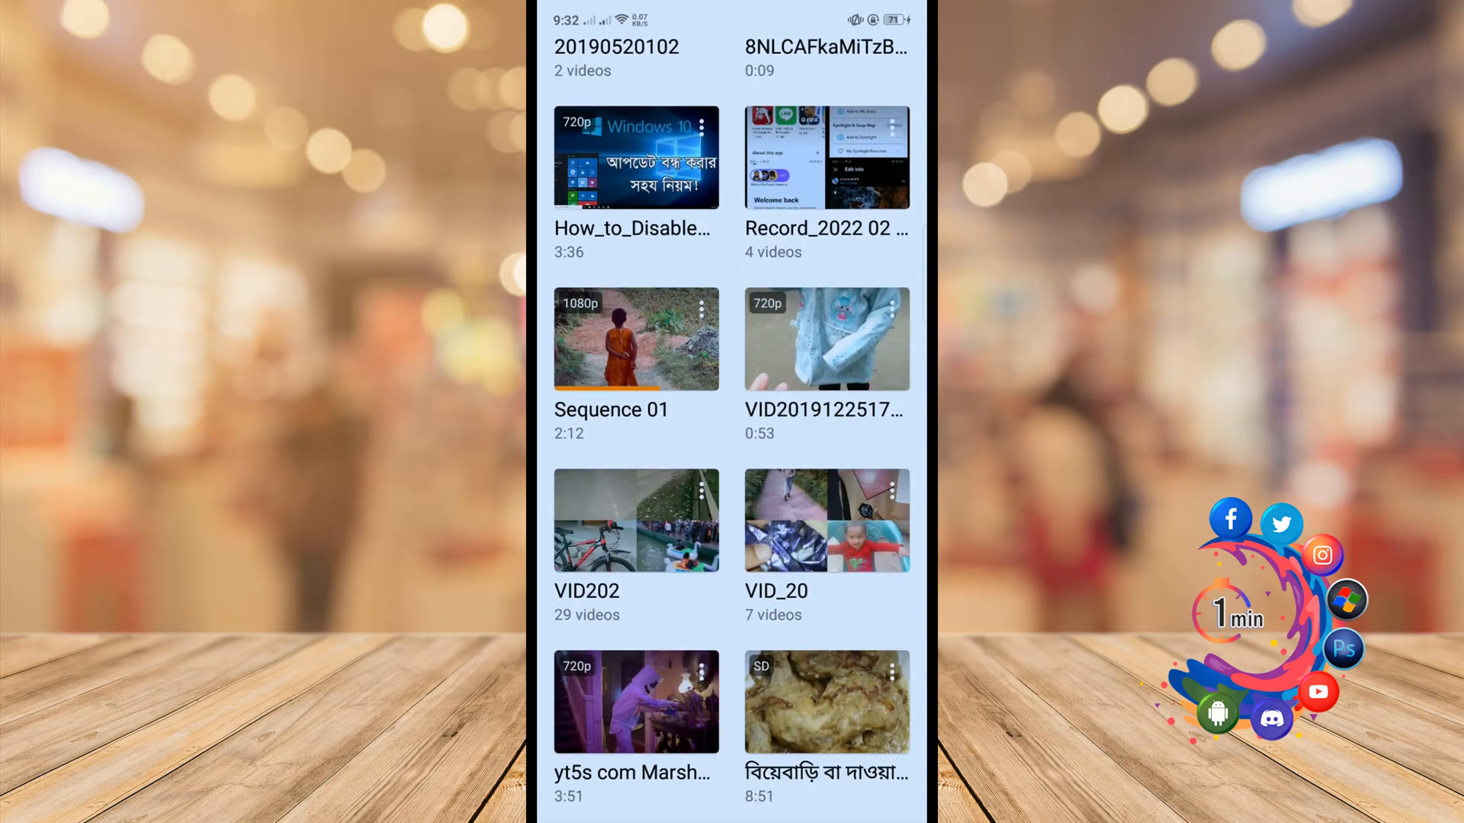
click(636, 701)
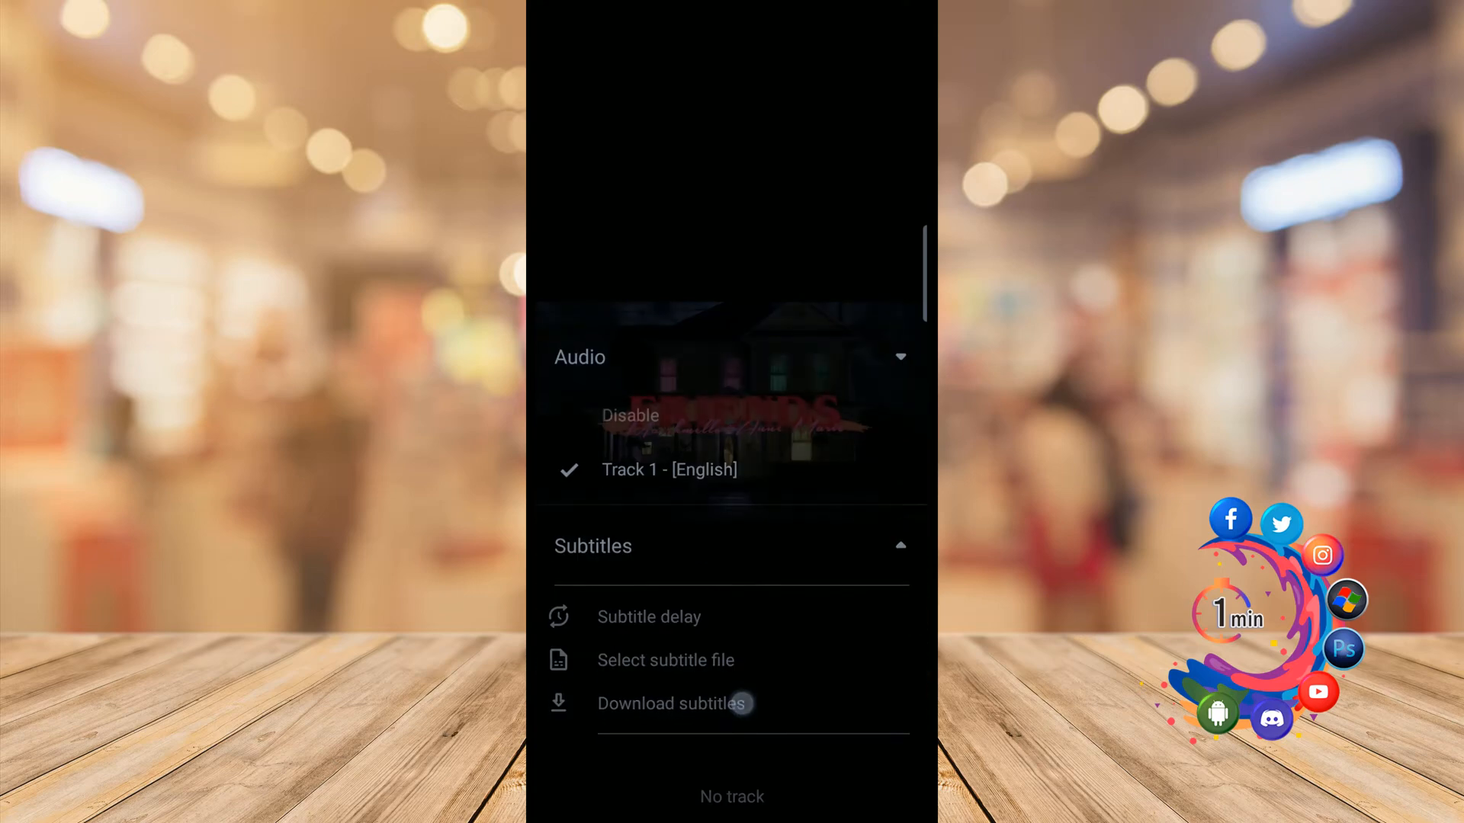
Search online subtitles for 'Anne Marie friends' and download the first HD music video result
click(671, 703)
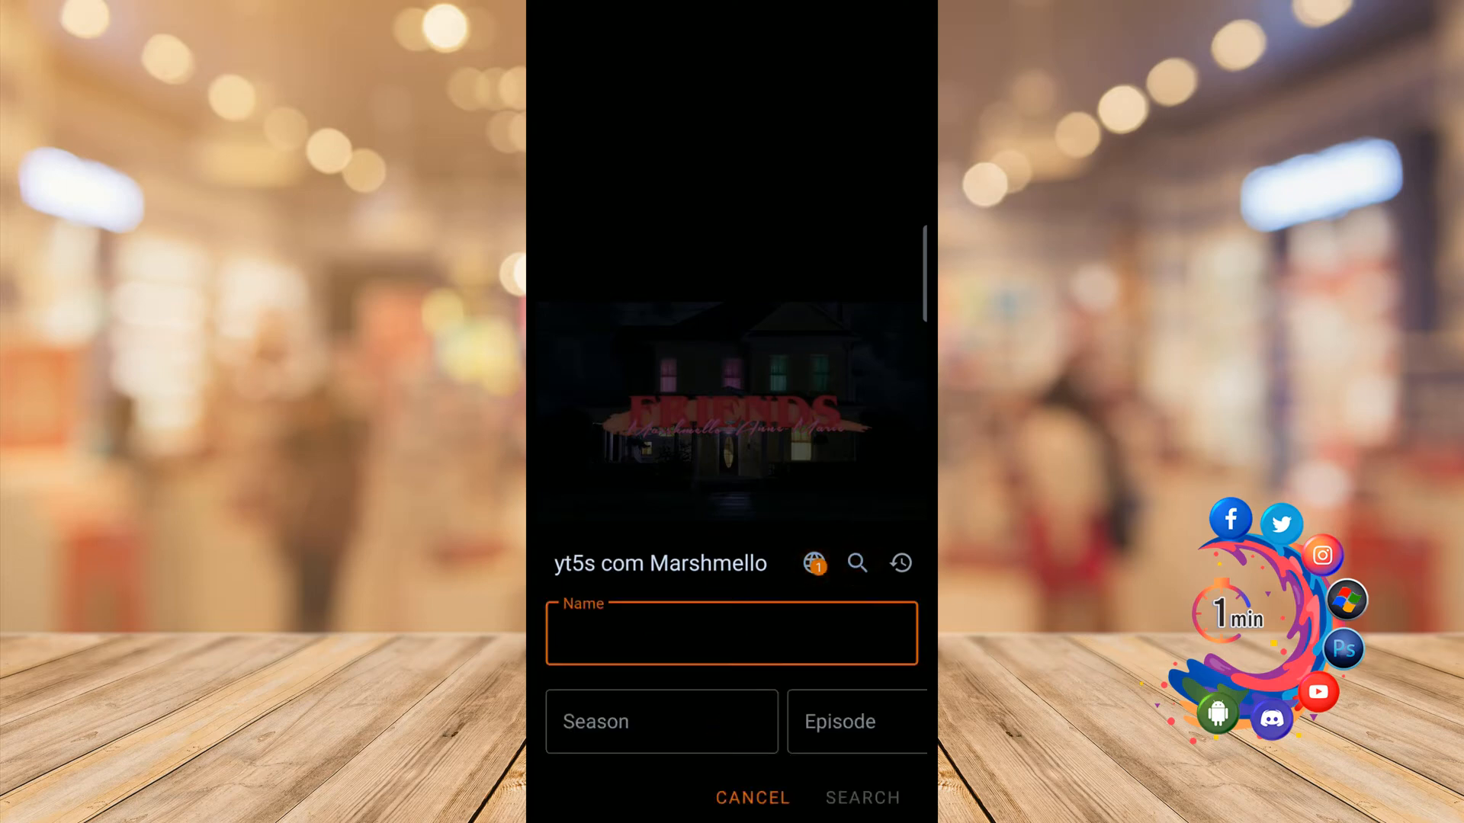
click(731, 633)
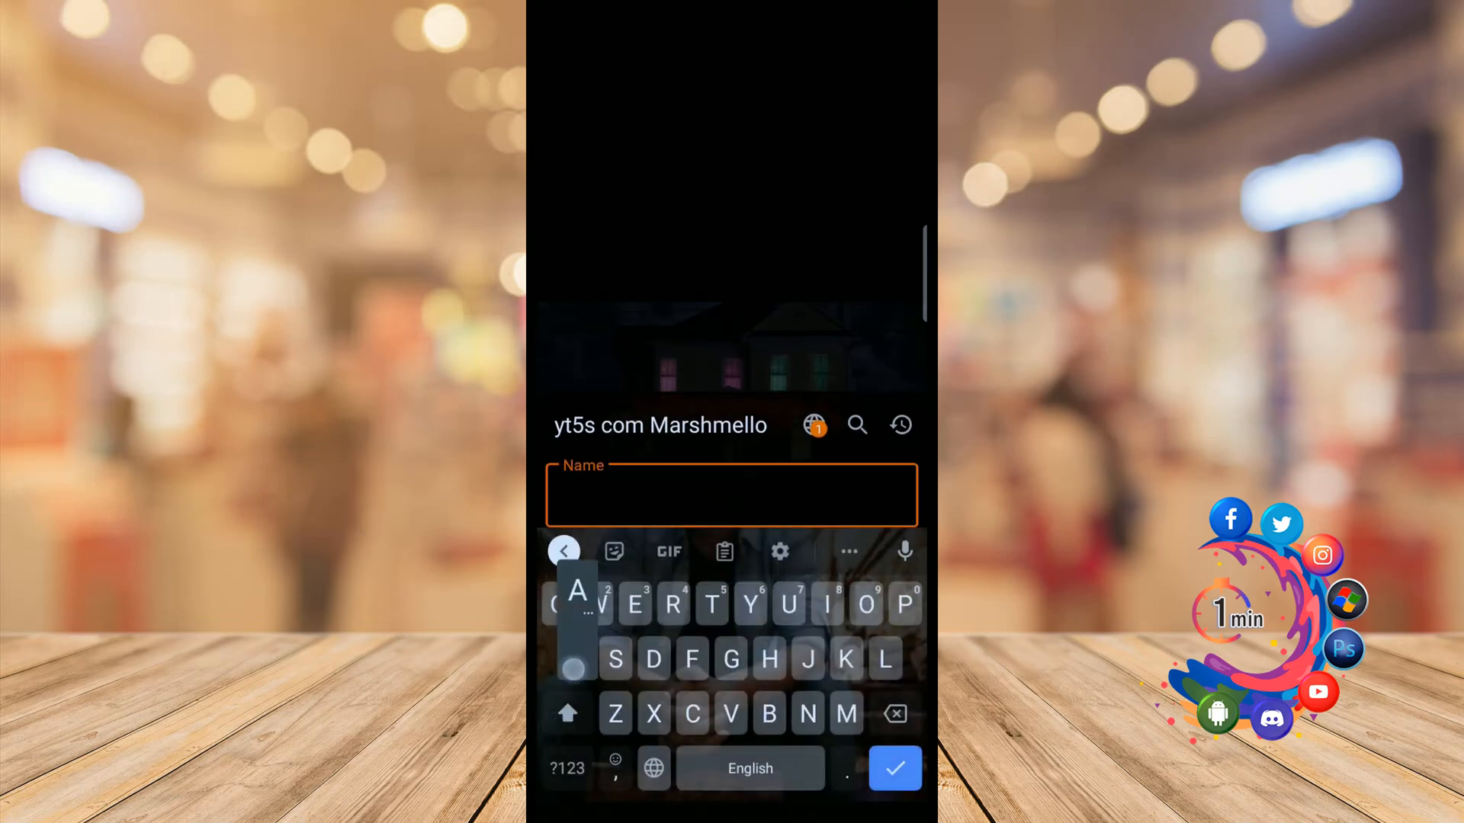
text(Anne ma)
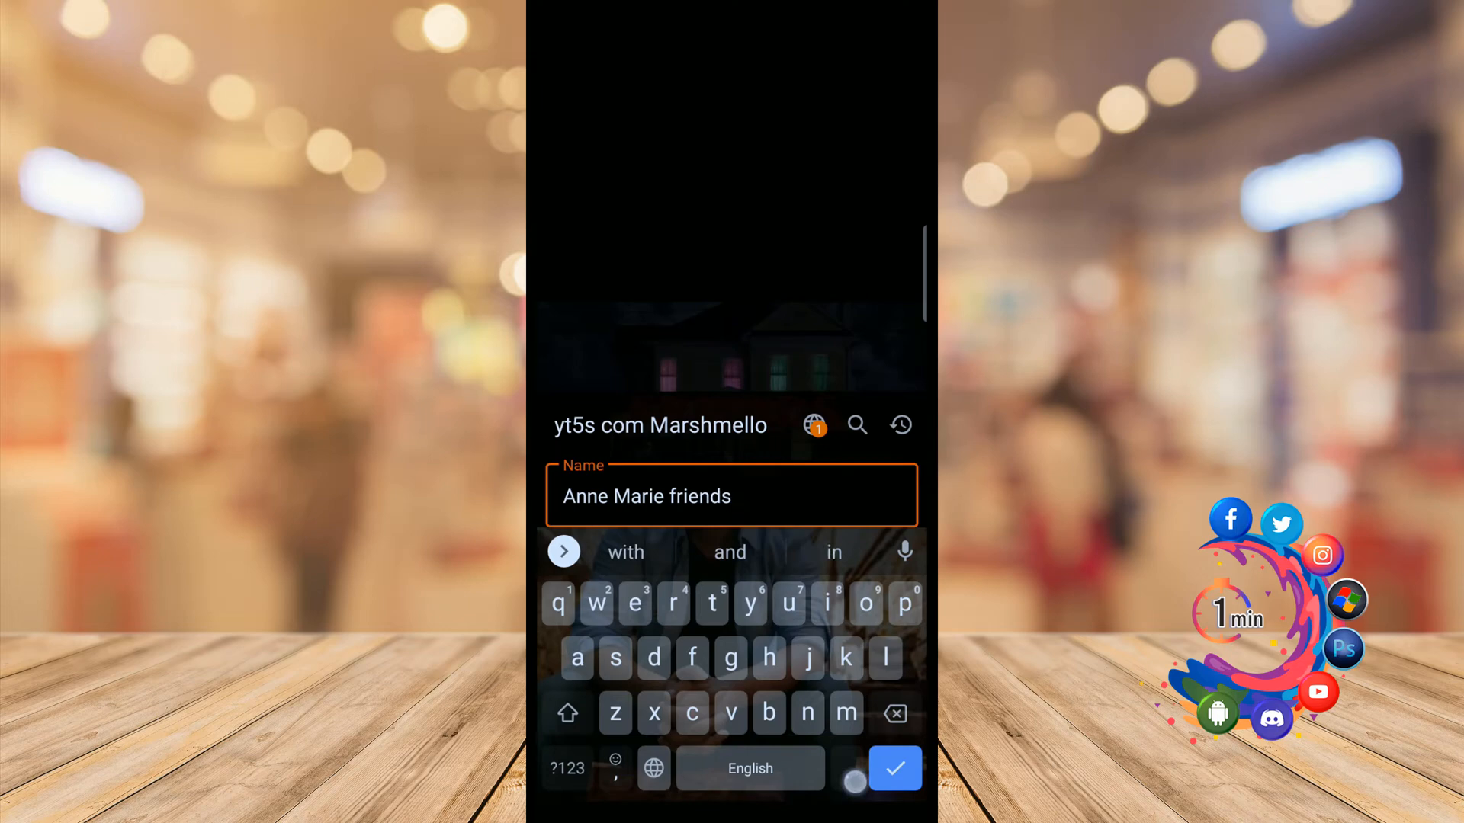
click(894, 767)
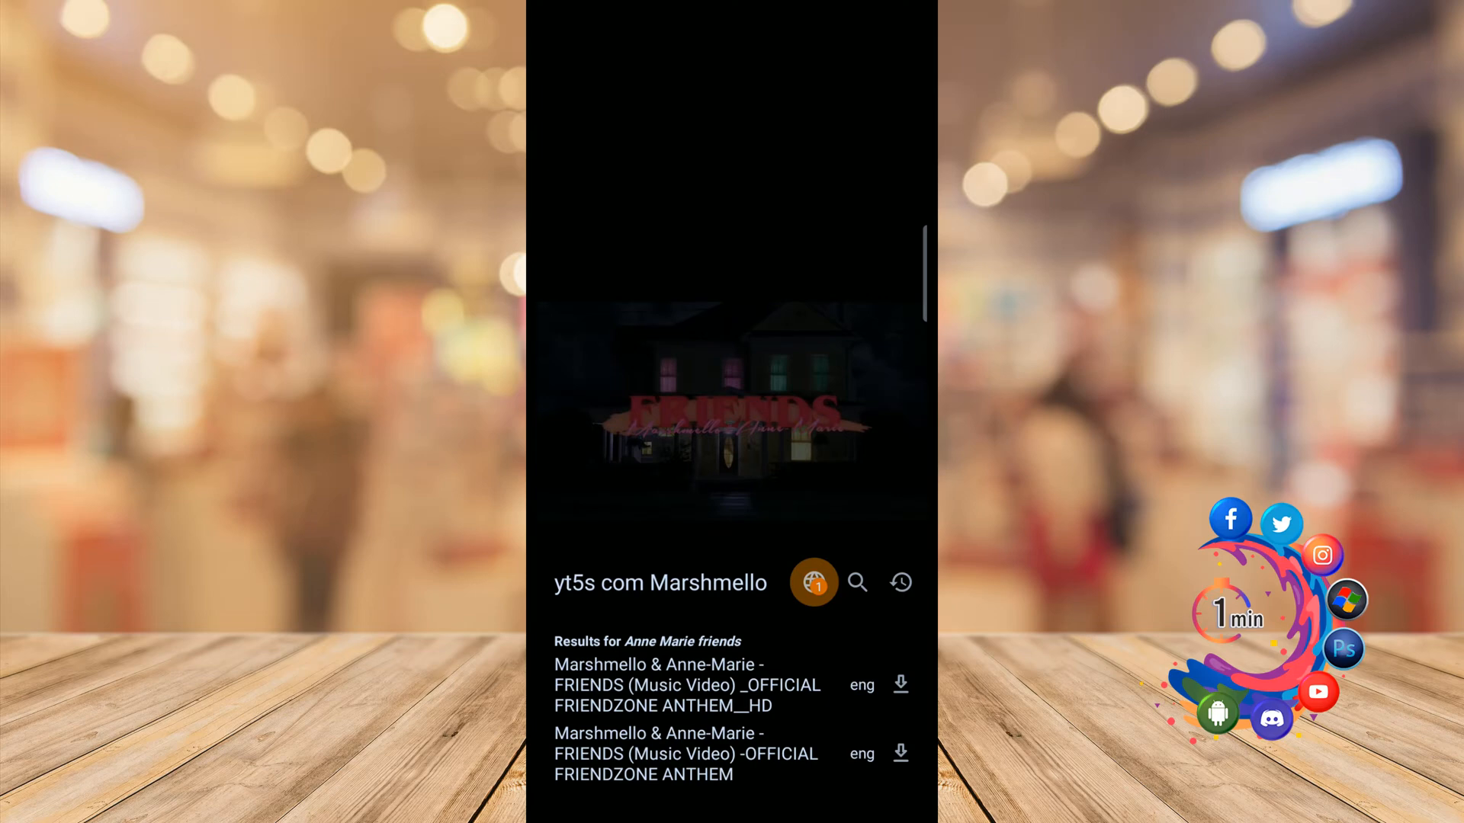
click(899, 685)
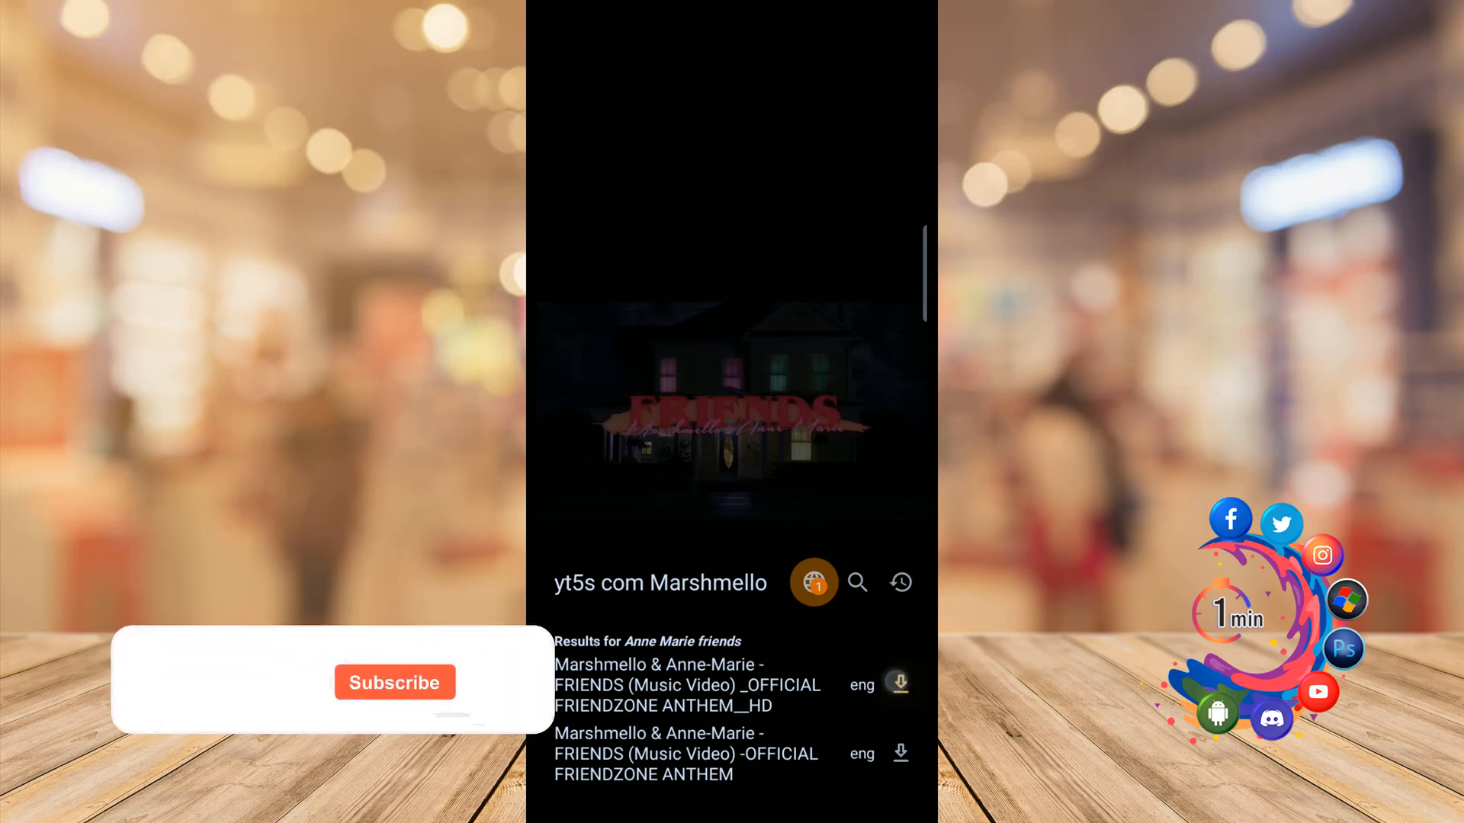